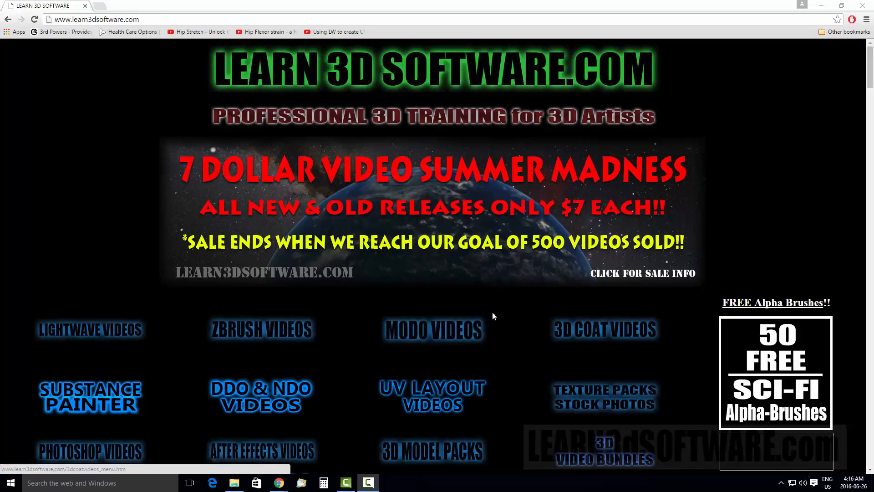
{"action": "mouse_move", "coordinate": [527, 305]}
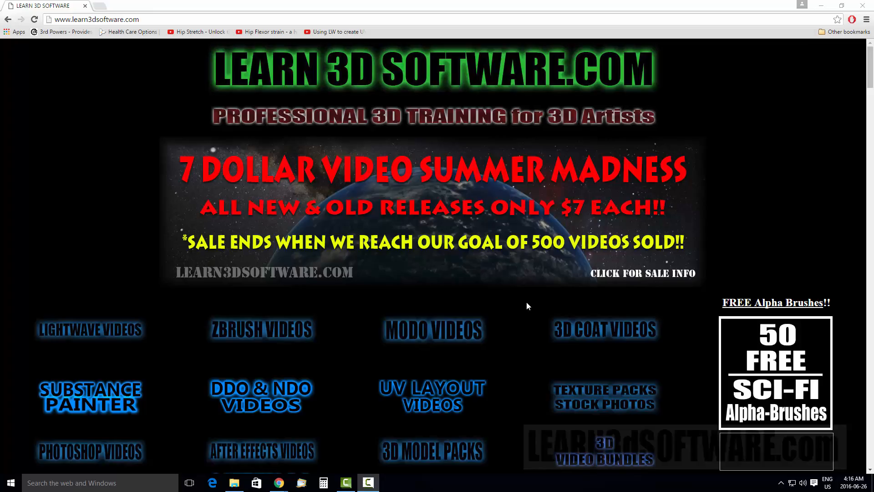
Go to 3D Model Packs and scroll past the Dinosaur Mega-Pack to the free LightWave collections.
{"action": "scroll", "scroll_direction": "down", "scroll_amount": 3}
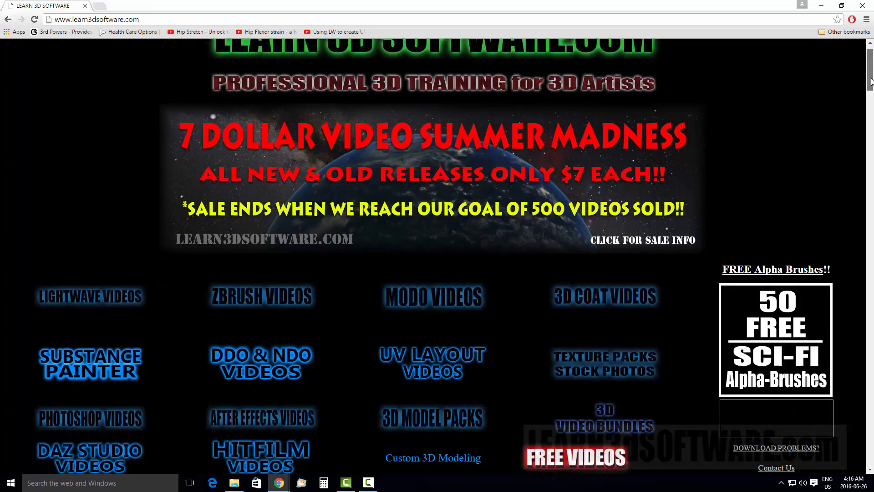
{"action": "scroll", "scroll_direction": "up", "scroll_amount": 3}
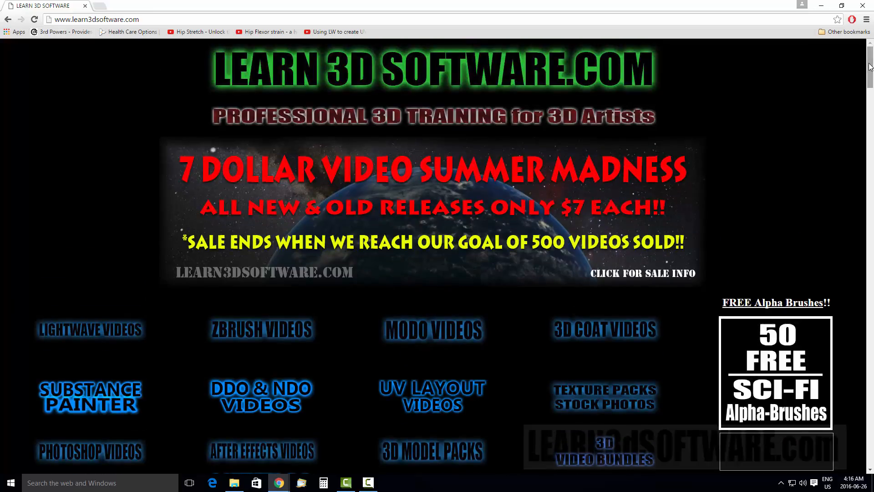
{"action": "scroll", "scroll_direction": "down", "scroll_amount": 3}
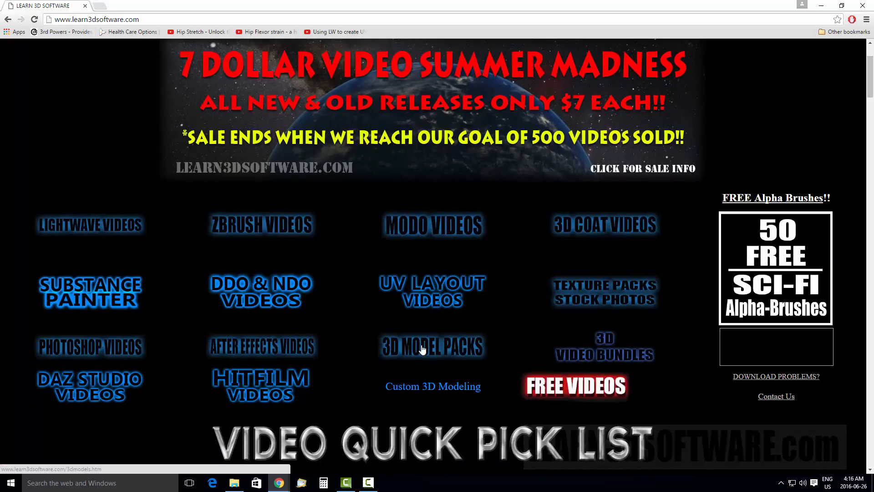
{"action": "left_click", "coordinate": [432, 346]}
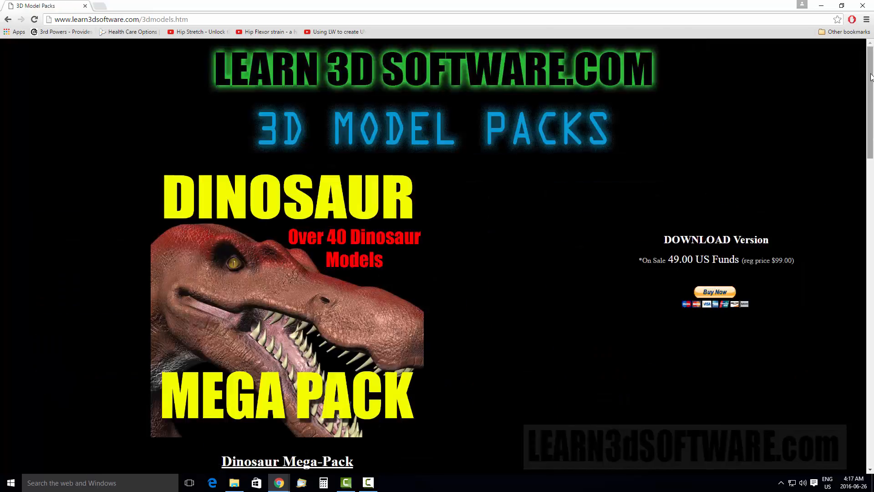
{"action": "scroll", "scroll_direction": "down", "scroll_amount": 3}
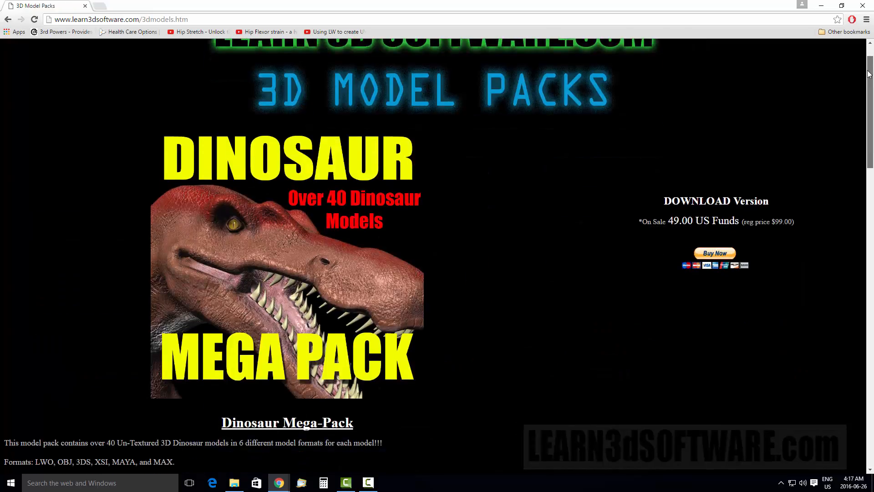
{"action": "scroll", "scroll_direction": "down", "scroll_amount": 3}
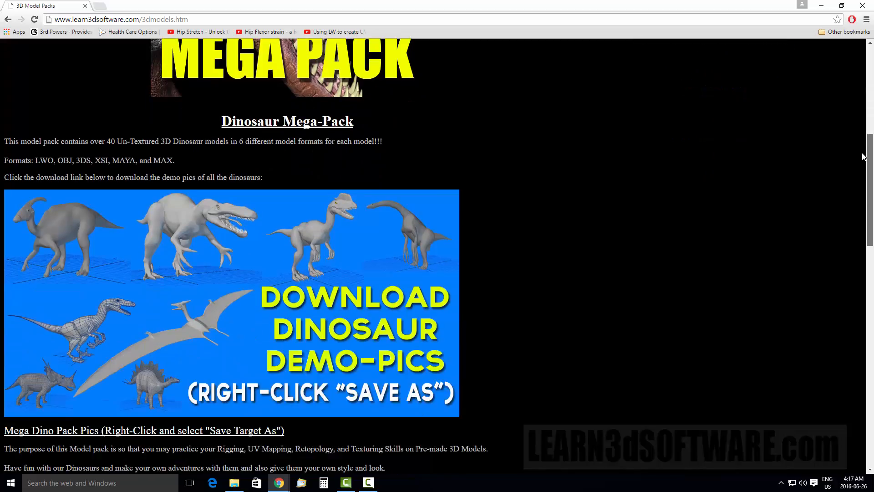
{"action": "scroll", "scroll_direction": "down", "scroll_amount": 3}
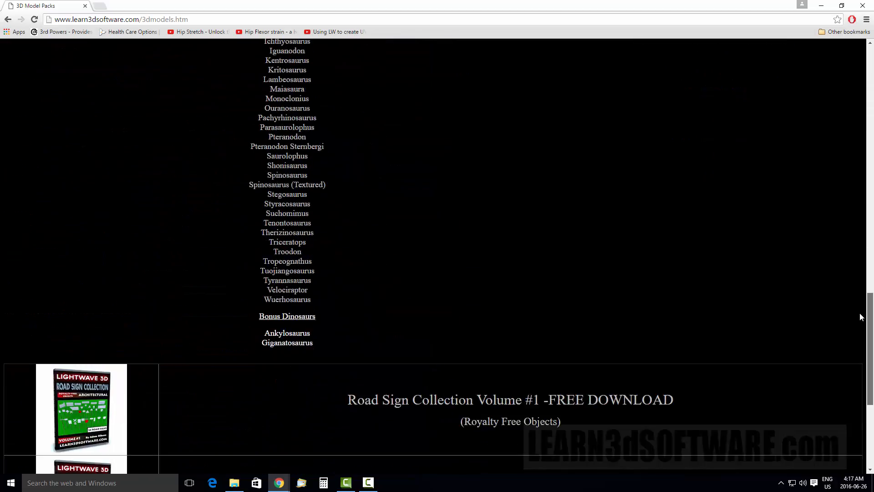
{"action": "scroll", "scroll_direction": "down", "scroll_amount": 3}
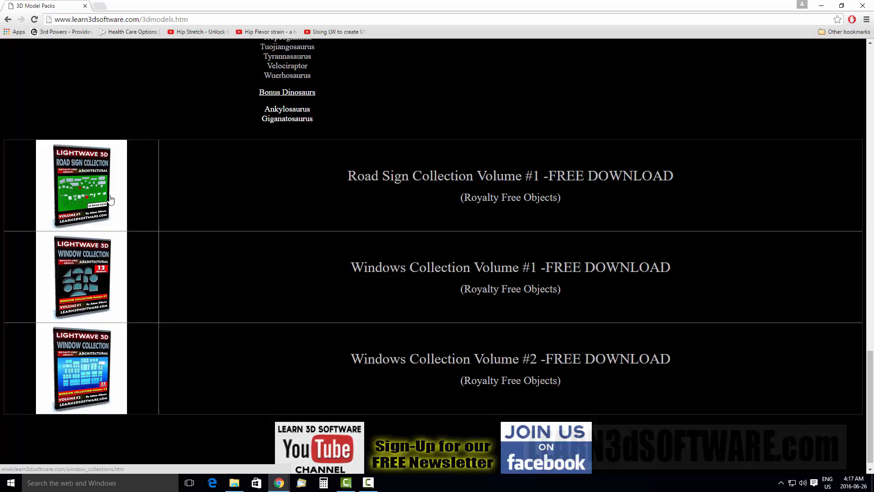
{"action": "mouse_move", "coordinate": [129, 213]}
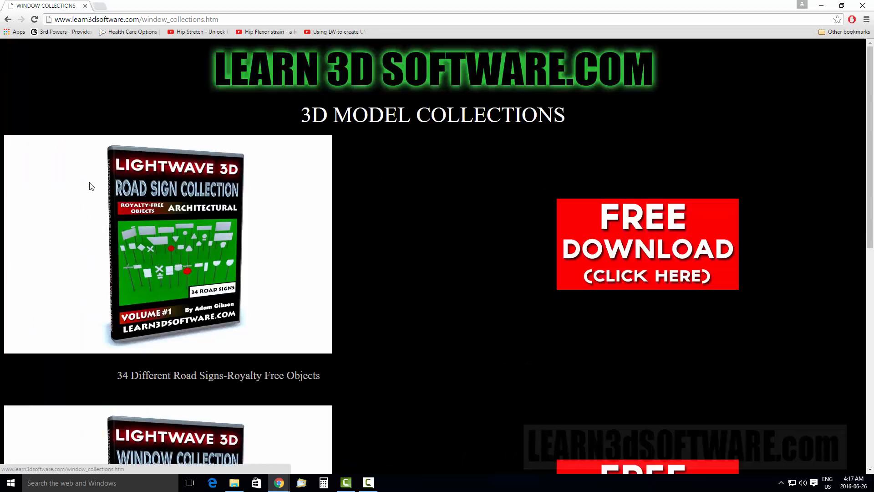
Scroll window_collections.htm to the free Road Sign Collection download, with the Window Collection below.
{"action": "scroll", "scroll_direction": "down", "scroll_amount": 3}
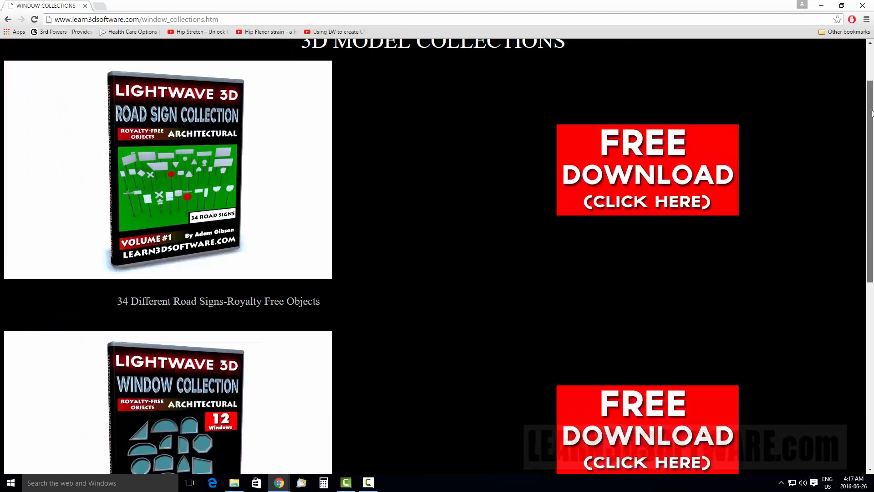
{"action": "scroll", "scroll_direction": "up", "scroll_amount": 3}
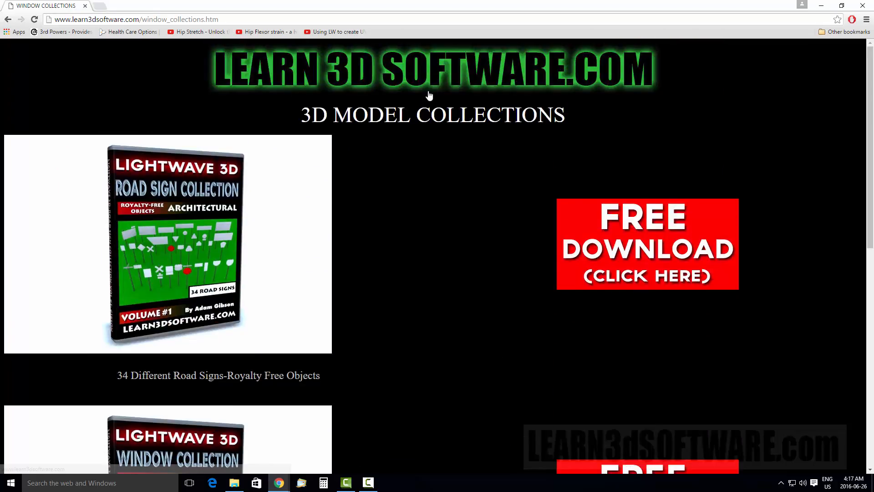
{"action": "mouse_move", "coordinate": [154, 216]}
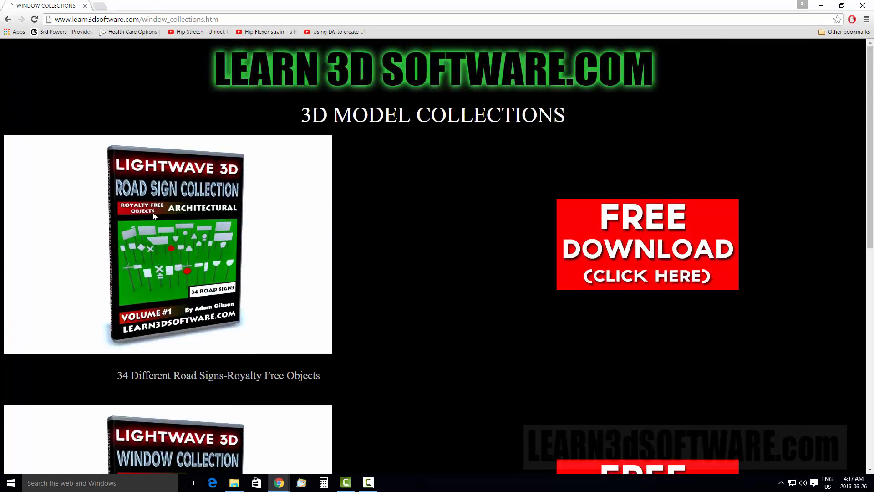
{"action": "mouse_move", "coordinate": [192, 231]}
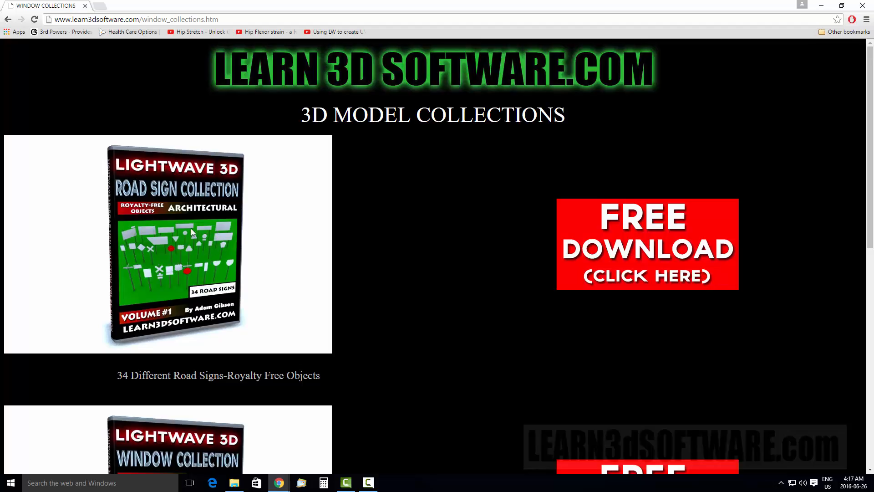
{"action": "mouse_move", "coordinate": [251, 239]}
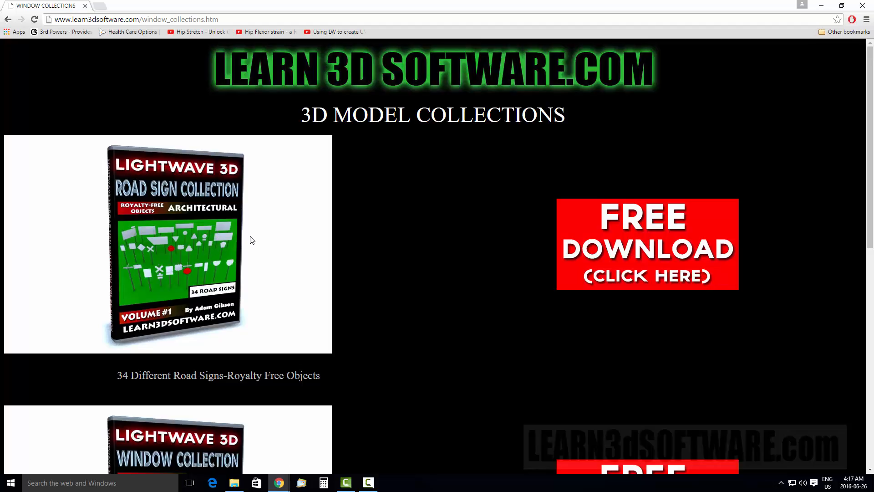
{"action": "mouse_move", "coordinate": [185, 280]}
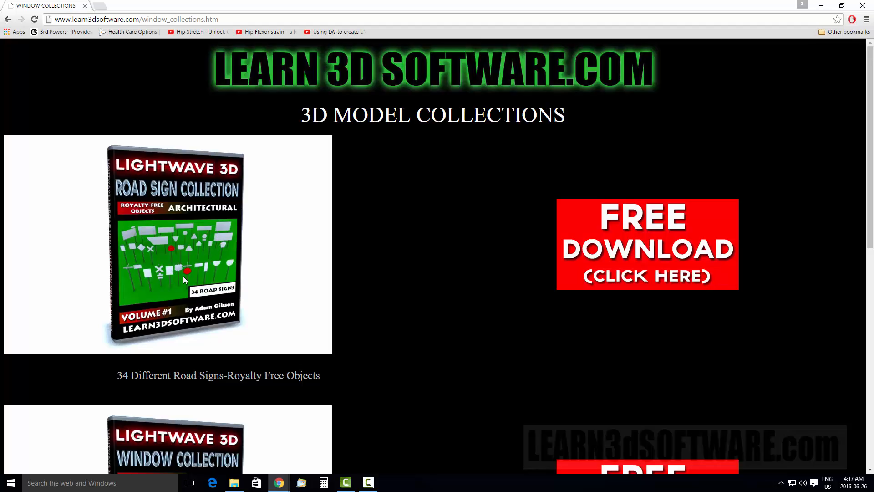
{"action": "mouse_move", "coordinate": [218, 233]}
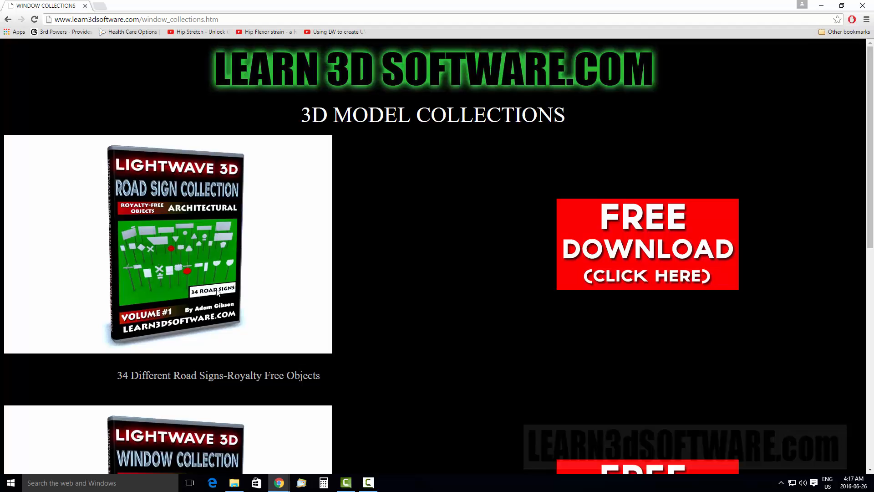
{"action": "mouse_move", "coordinate": [174, 294]}
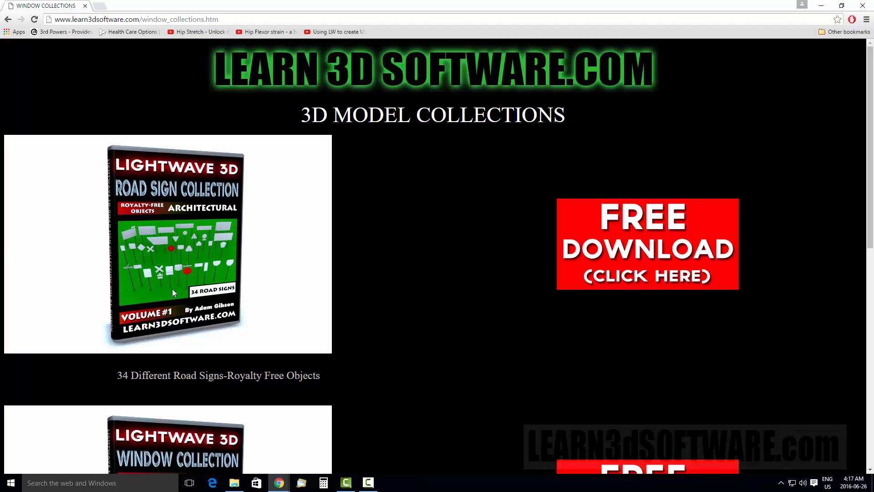
{"action": "mouse_move", "coordinate": [216, 265]}
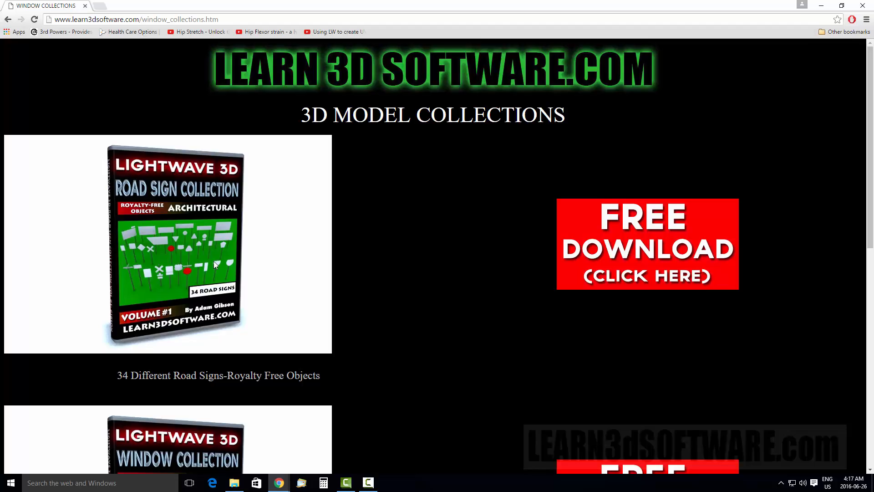
{"action": "mouse_move", "coordinate": [144, 259]}
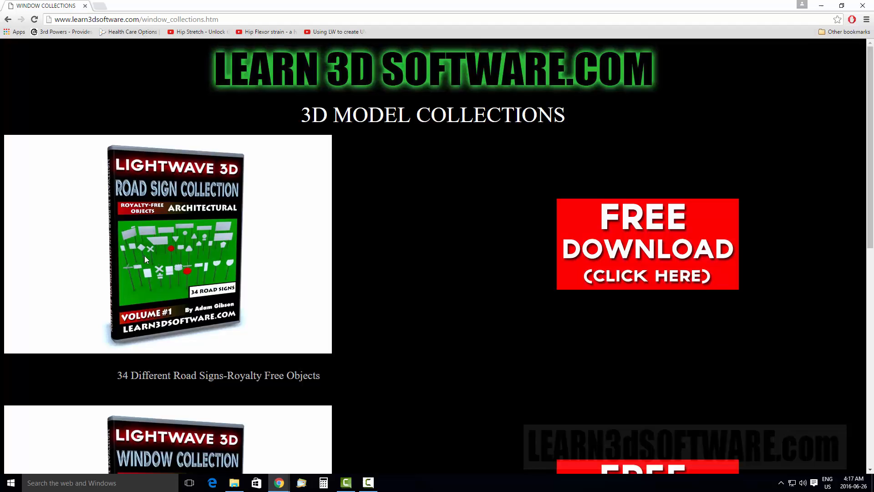
{"action": "mouse_move", "coordinate": [177, 228]}
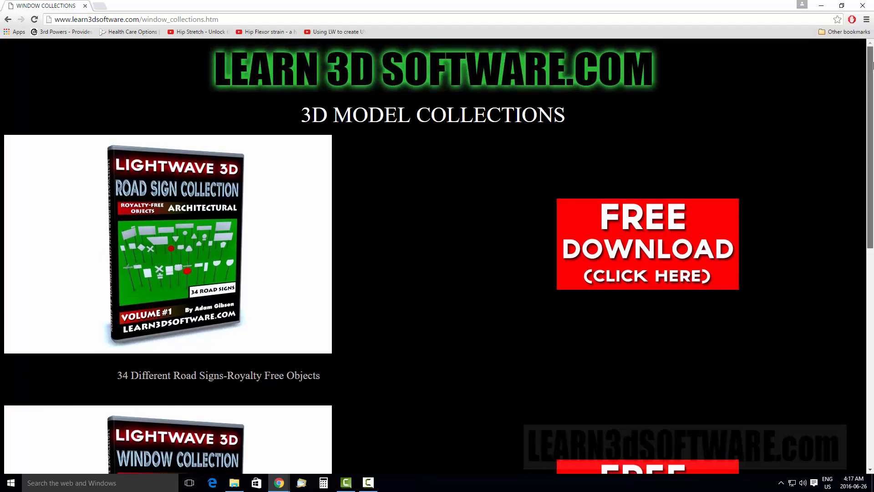
{"action": "scroll", "scroll_direction": "down", "scroll_amount": 3}
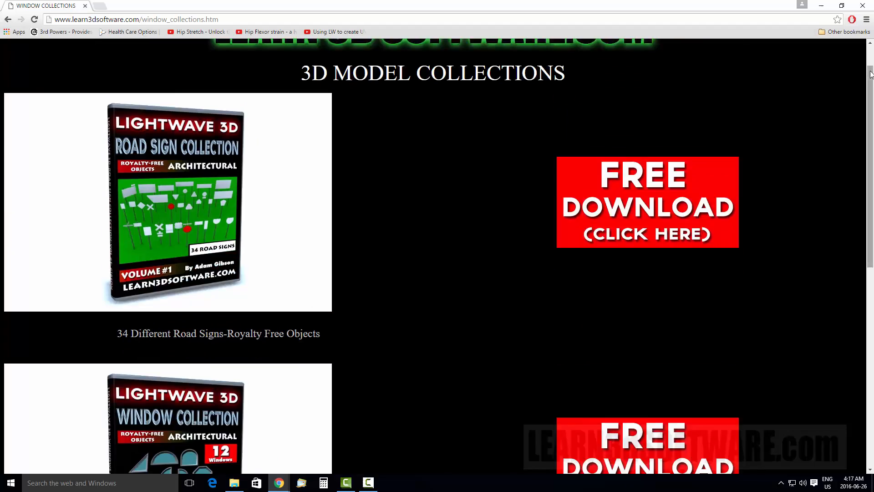
Scroll down and follow the Road Sign Collection's red FREE DOWNLOAD button to its signup page.
{"action": "scroll", "scroll_direction": "down", "scroll_amount": 3}
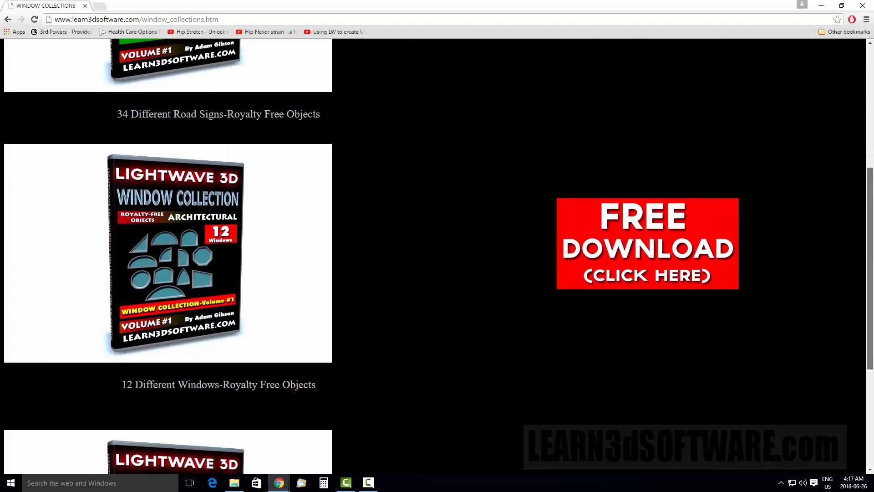
{"action": "scroll", "scroll_direction": "down", "scroll_amount": 3}
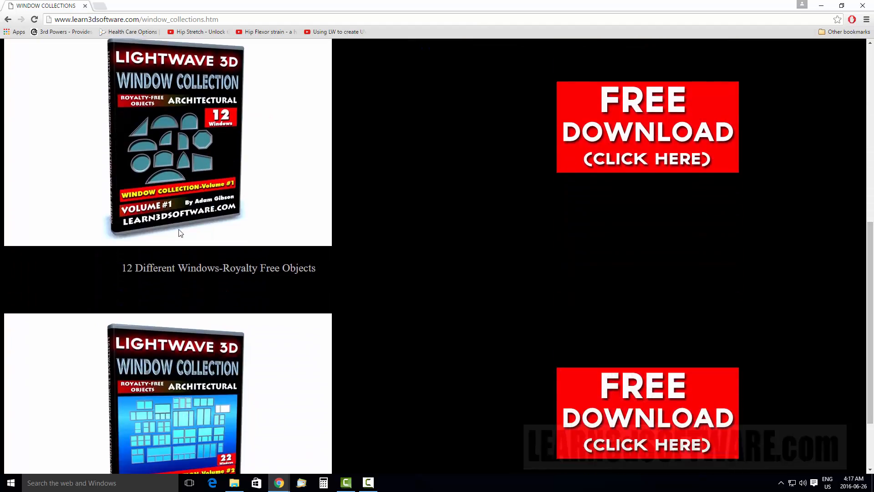
{"action": "mouse_move", "coordinate": [177, 200]}
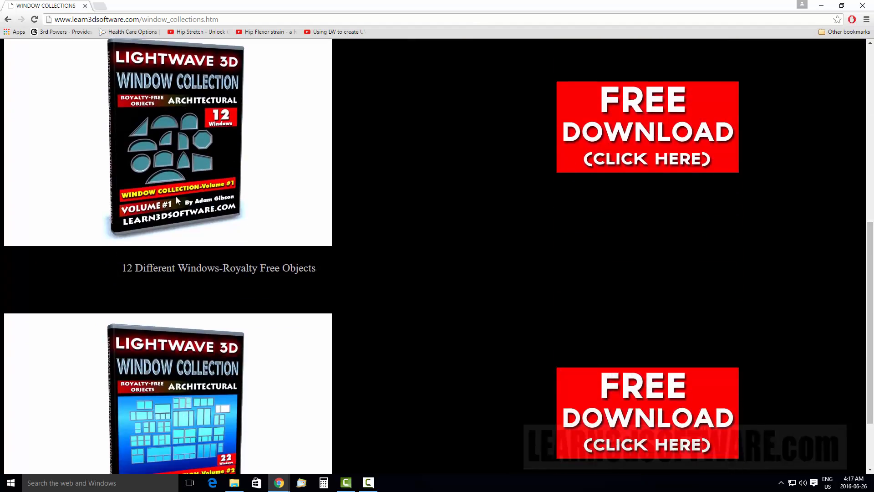
{"action": "mouse_move", "coordinate": [820, 142]}
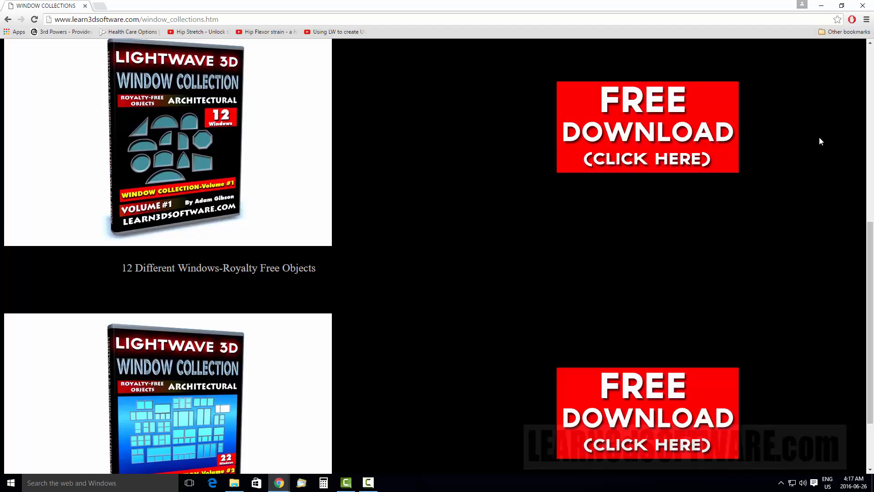
{"action": "scroll", "scroll_direction": "down", "scroll_amount": 3}
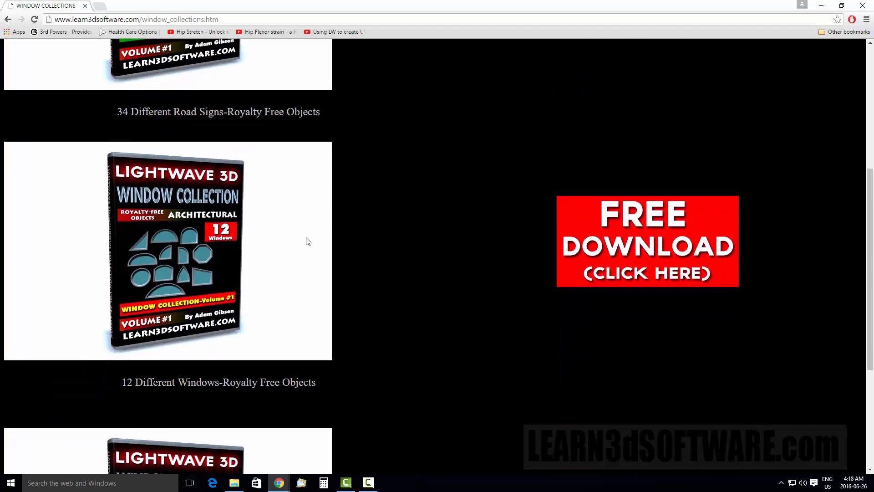
{"action": "mouse_move", "coordinate": [219, 251]}
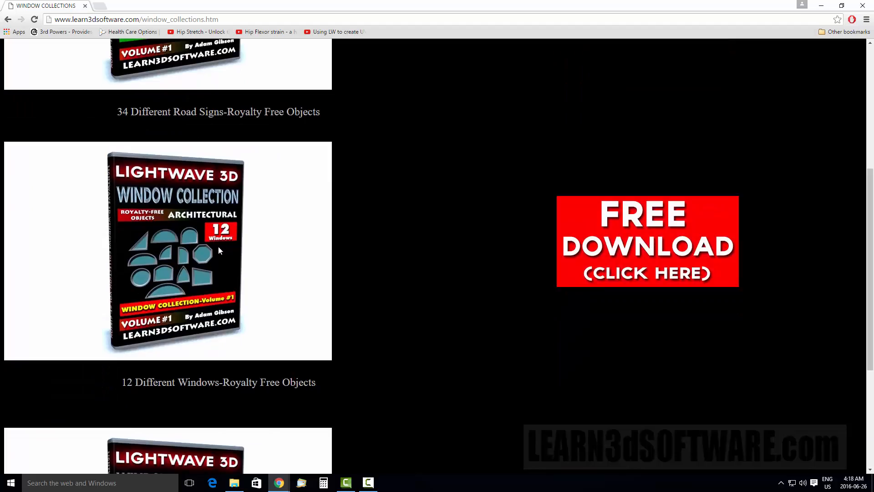
{"action": "mouse_move", "coordinate": [216, 244]}
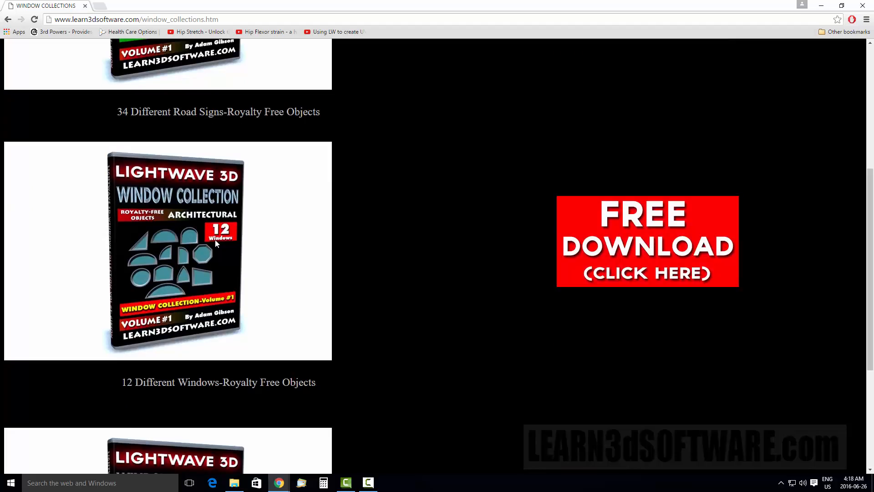
{"action": "mouse_move", "coordinate": [196, 261]}
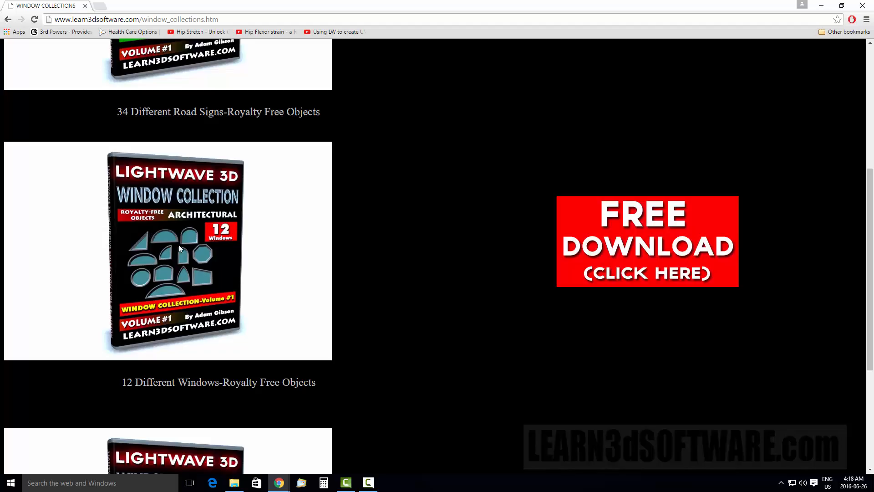
{"action": "mouse_move", "coordinate": [153, 231]}
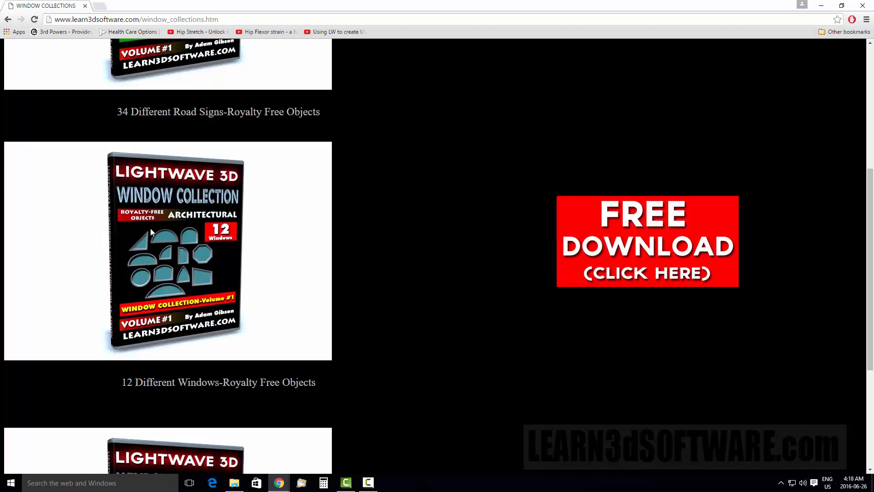
{"action": "mouse_move", "coordinate": [228, 222]}
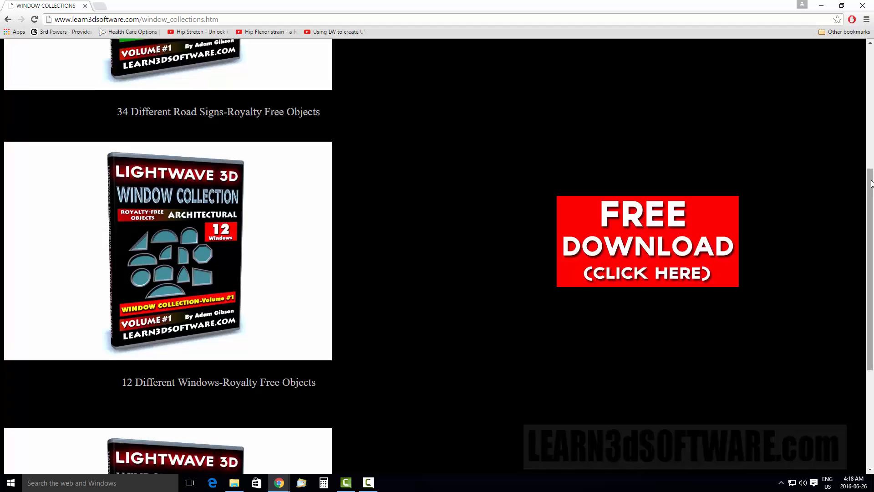
{"action": "scroll", "scroll_direction": "down", "scroll_amount": 3}
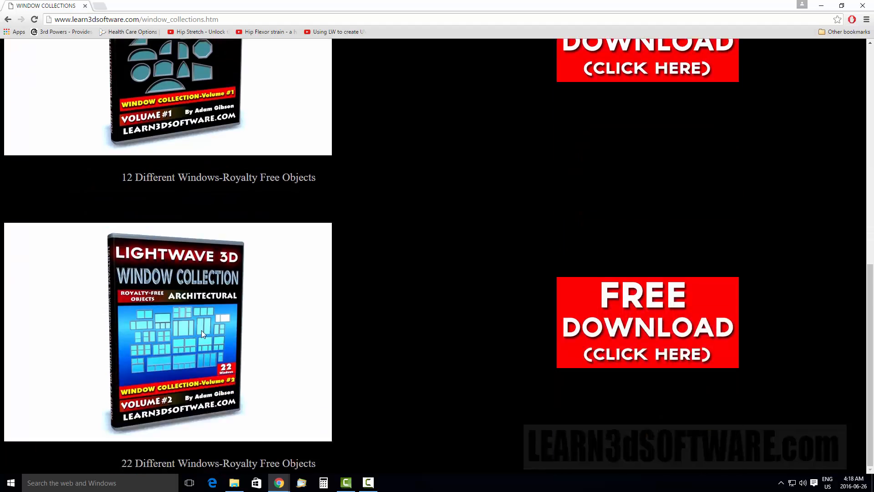
{"action": "mouse_move", "coordinate": [196, 361]}
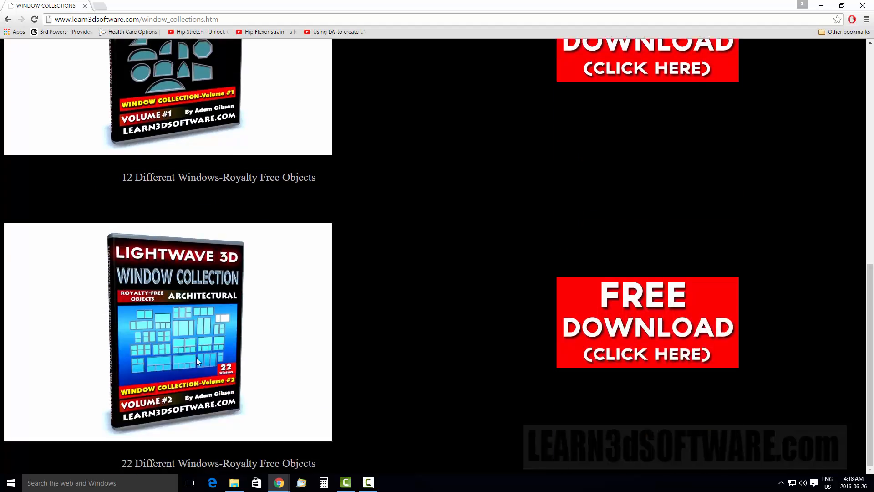
{"action": "mouse_move", "coordinate": [167, 344]}
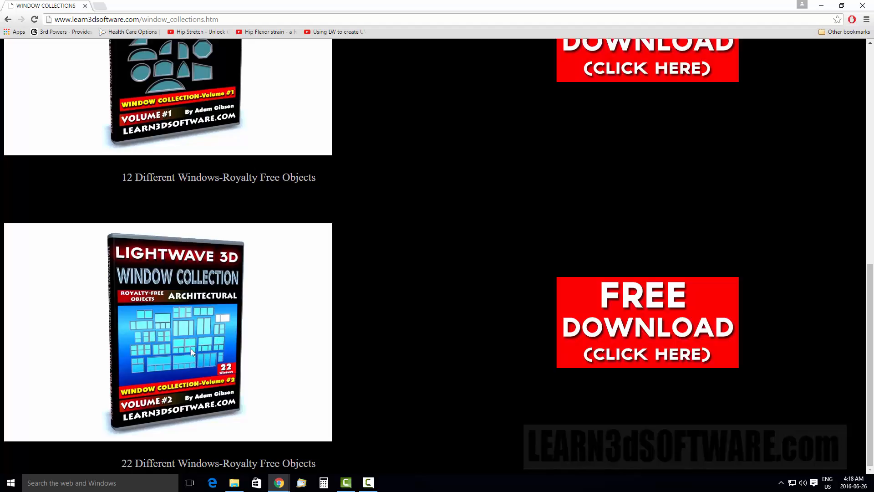
{"action": "mouse_move", "coordinate": [221, 380]}
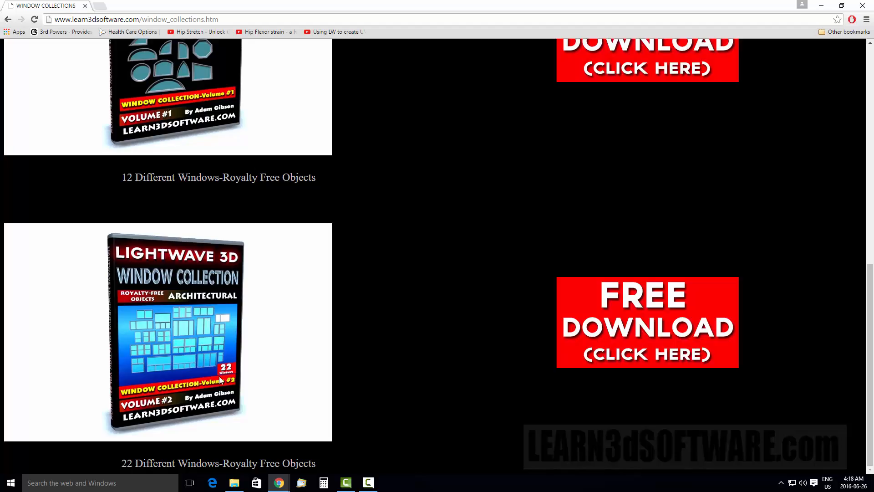
{"action": "mouse_move", "coordinate": [195, 378]}
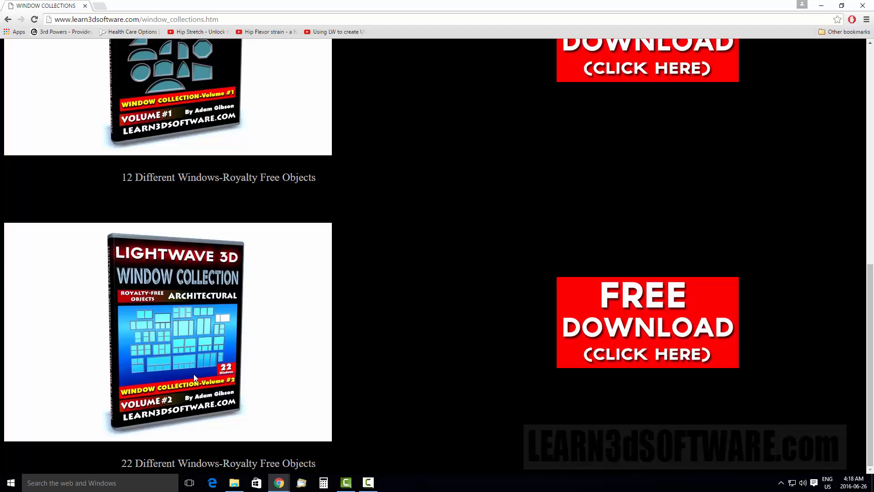
{"action": "mouse_move", "coordinate": [171, 372]}
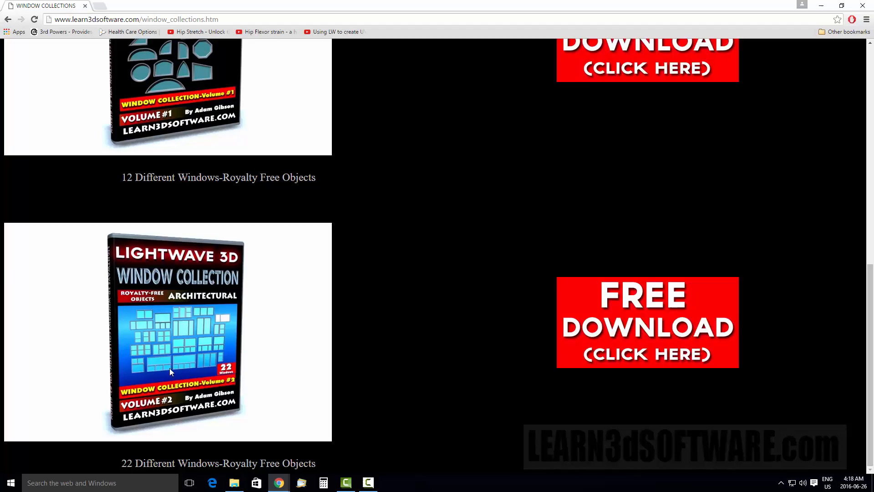
{"action": "mouse_move", "coordinate": [158, 356]}
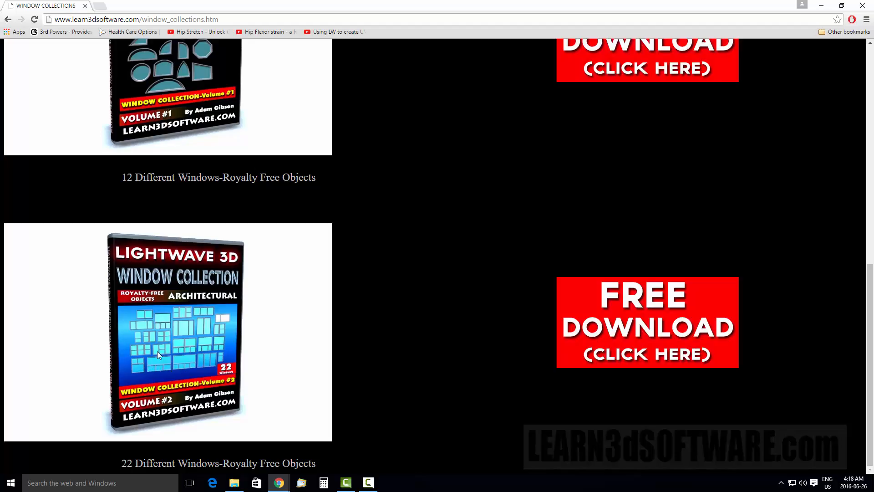
{"action": "mouse_move", "coordinate": [281, 288]}
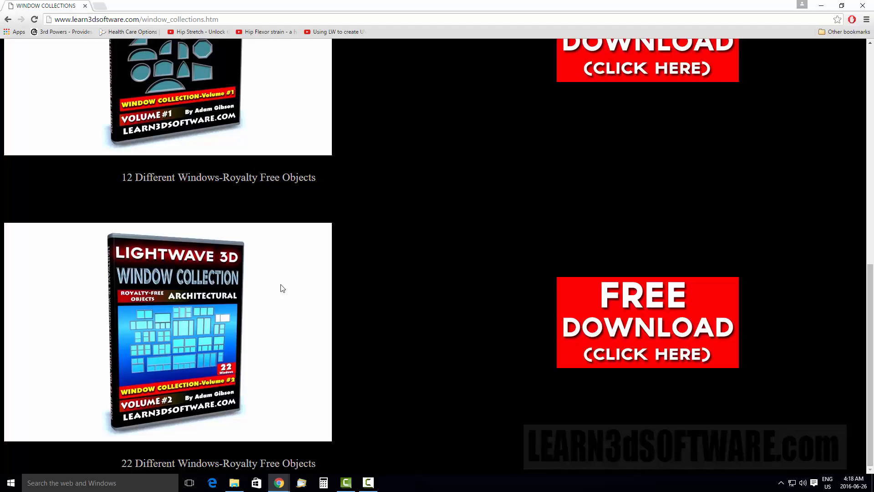
{"action": "mouse_move", "coordinate": [383, 263]}
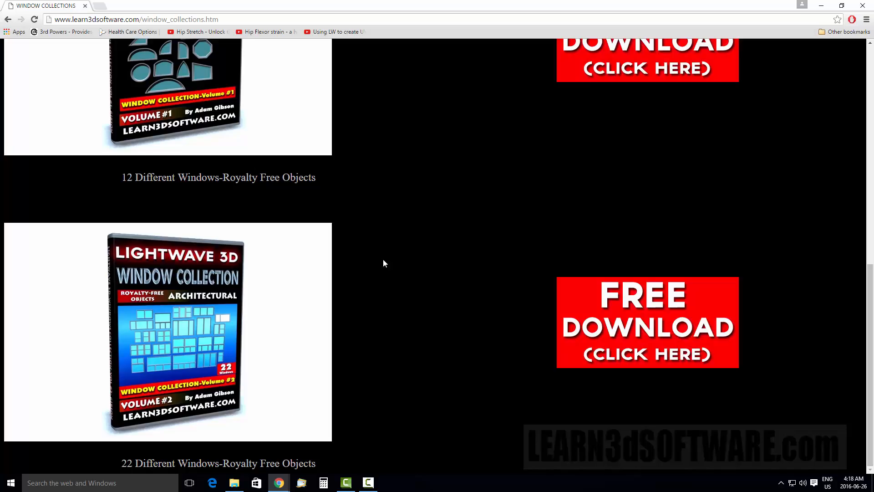
{"action": "mouse_move", "coordinate": [398, 291]}
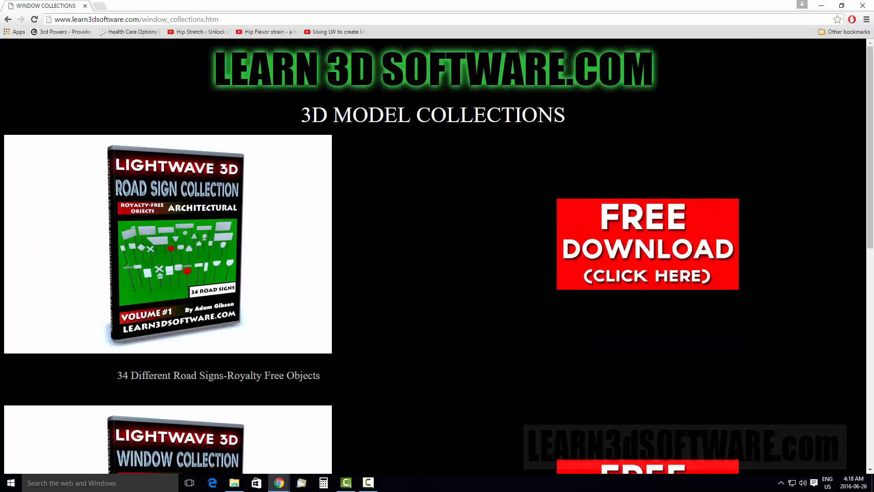
{"action": "mouse_move", "coordinate": [688, 244]}
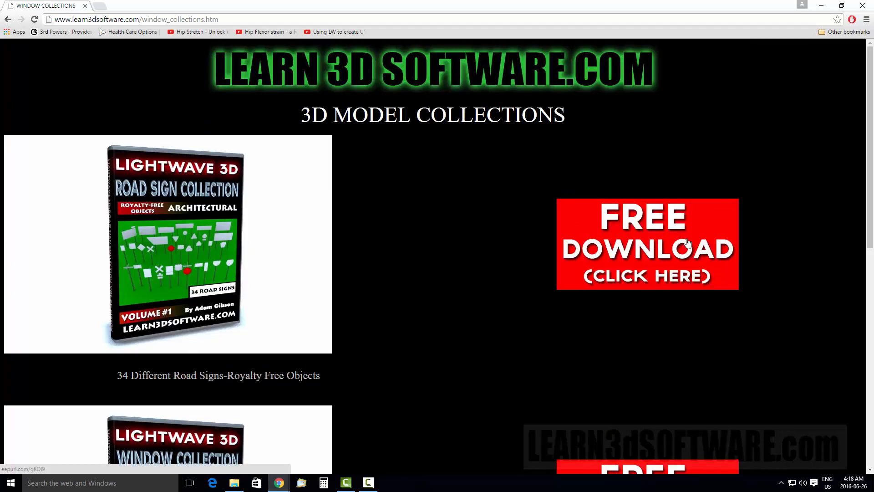
{"action": "mouse_move", "coordinate": [624, 233]}
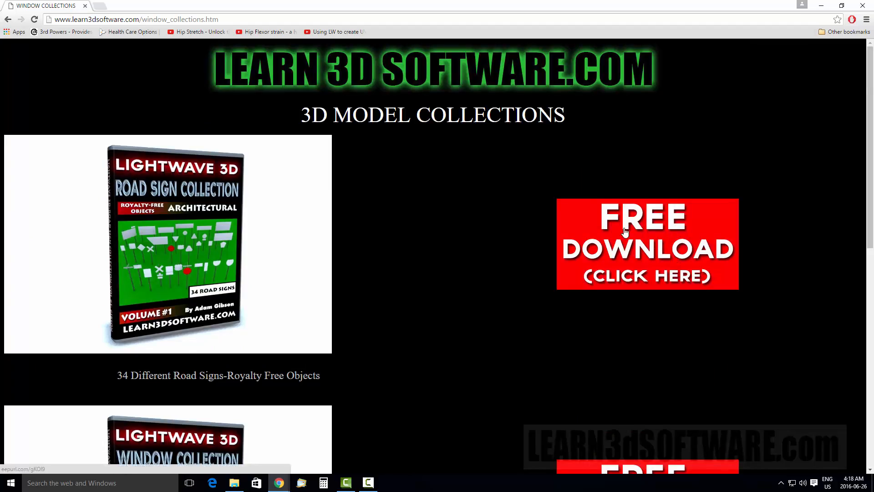
{"action": "left_click", "coordinate": [646, 244]}
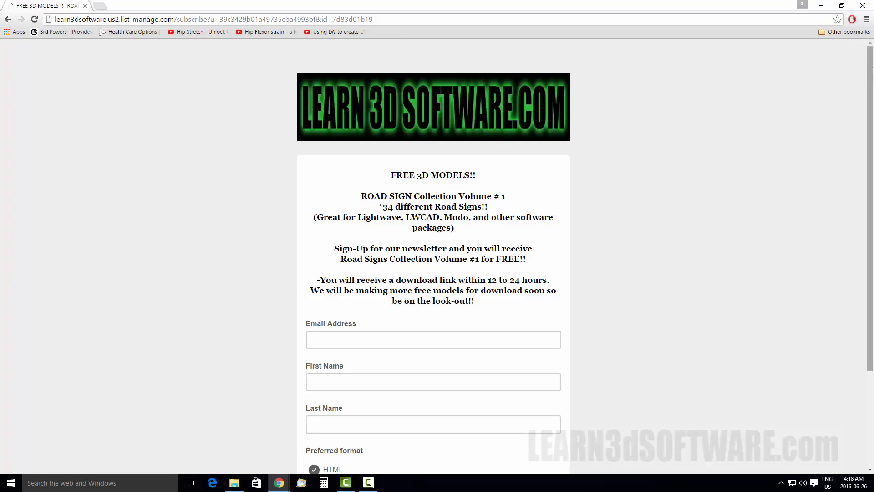
{"action": "scroll", "scroll_direction": "down", "scroll_amount": 3}
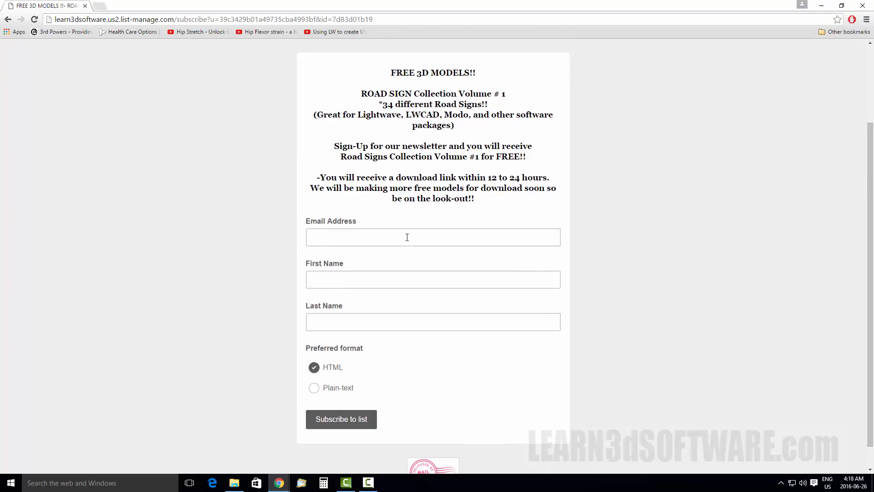
{"action": "mouse_move", "coordinate": [556, 253]}
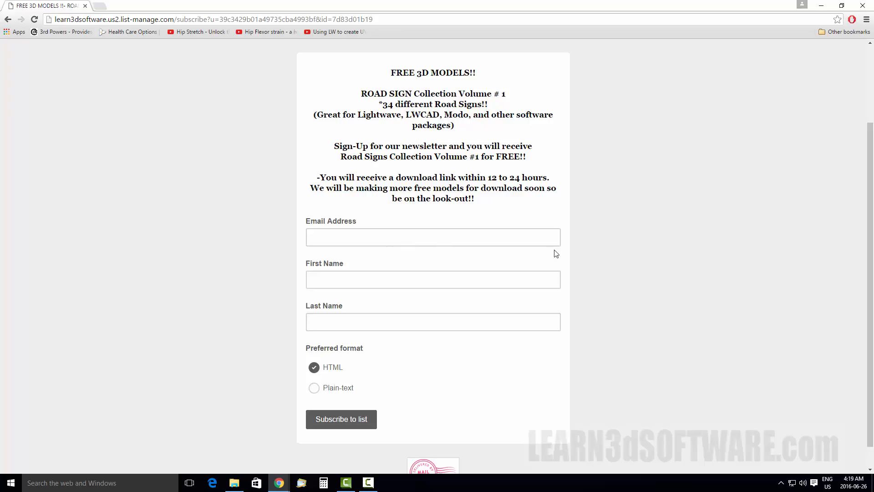
{"action": "mouse_move", "coordinate": [513, 266]}
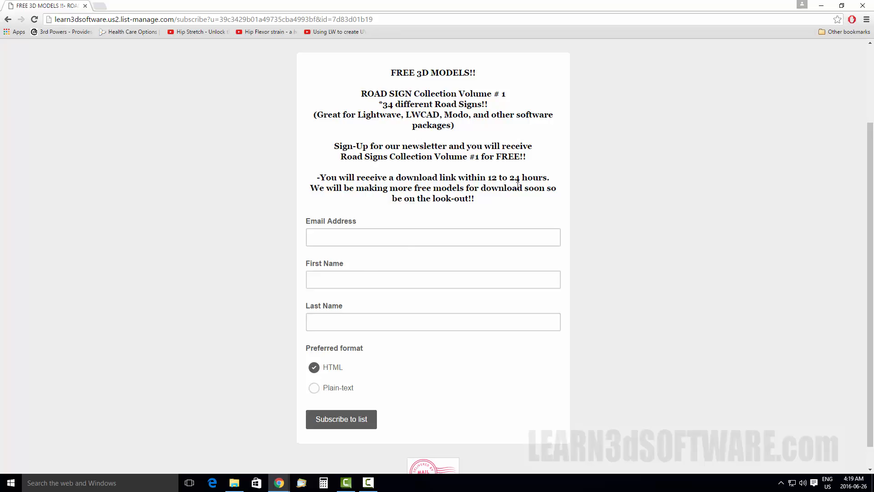
{"action": "mouse_move", "coordinate": [496, 182]}
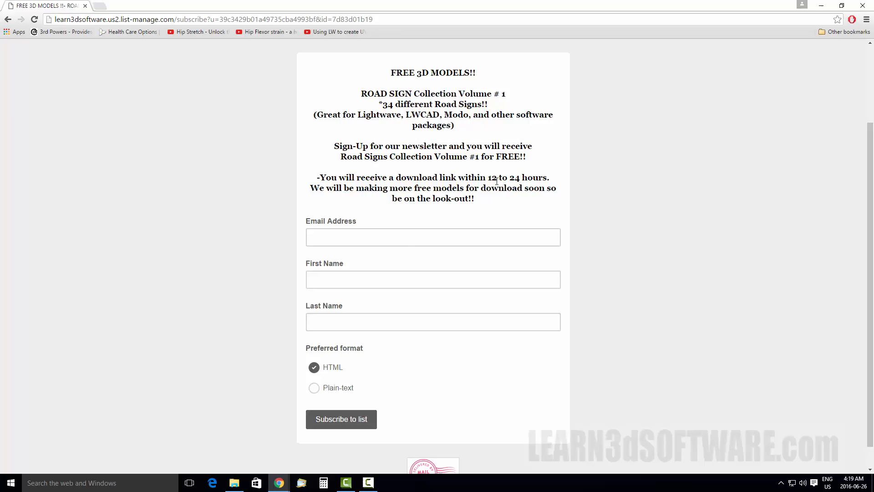
{"action": "mouse_move", "coordinate": [710, 193]}
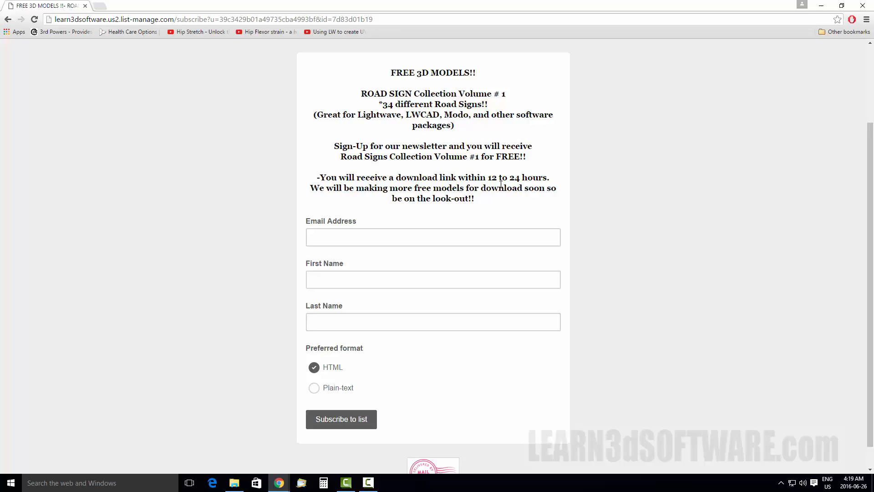
{"action": "mouse_move", "coordinate": [621, 187]}
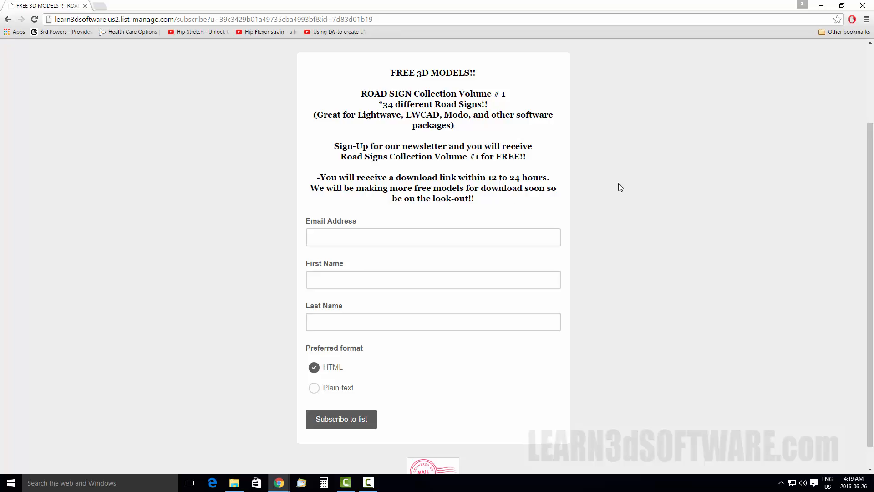
{"action": "mouse_move", "coordinate": [511, 181]}
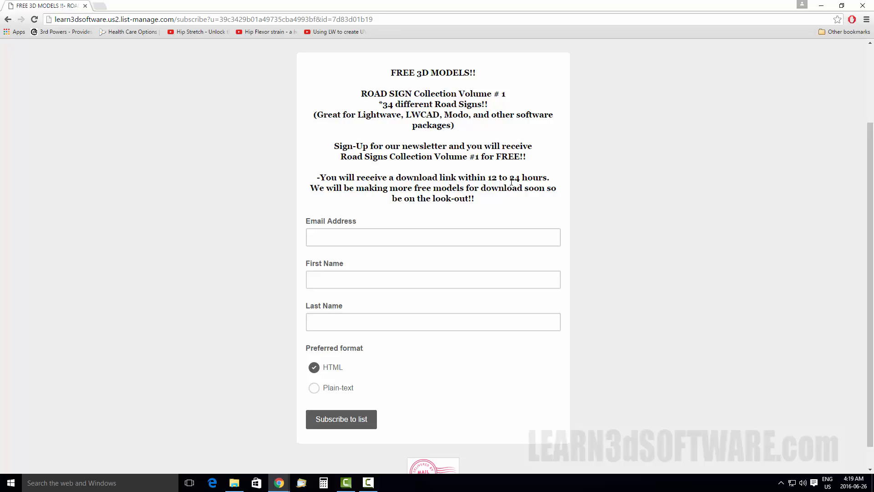
{"action": "mouse_move", "coordinate": [826, 152]}
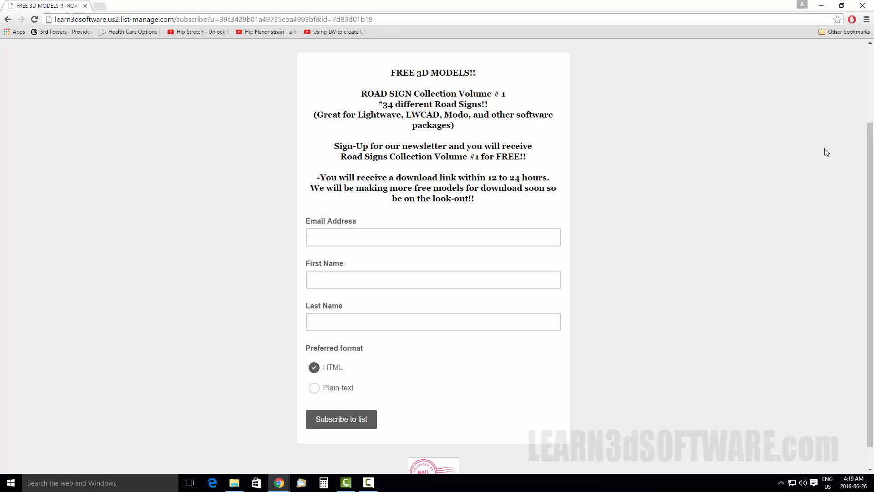
{"action": "mouse_move", "coordinate": [825, 150]}
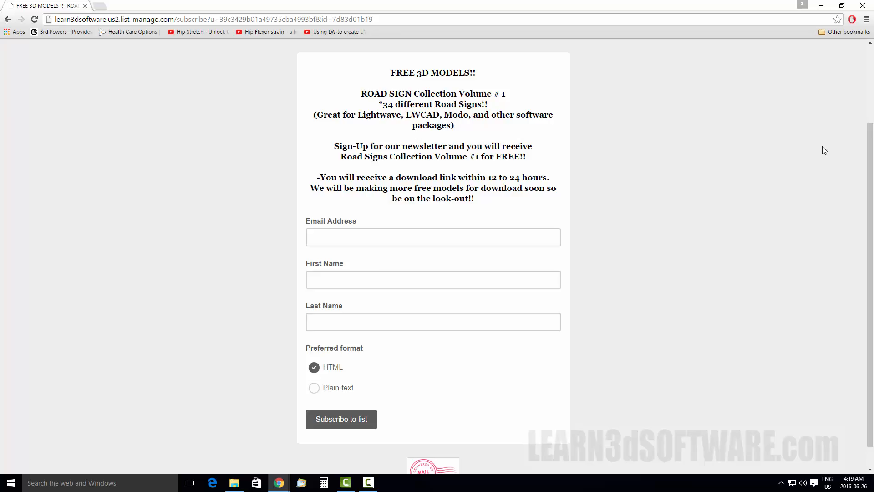
{"action": "mouse_move", "coordinate": [637, 174]}
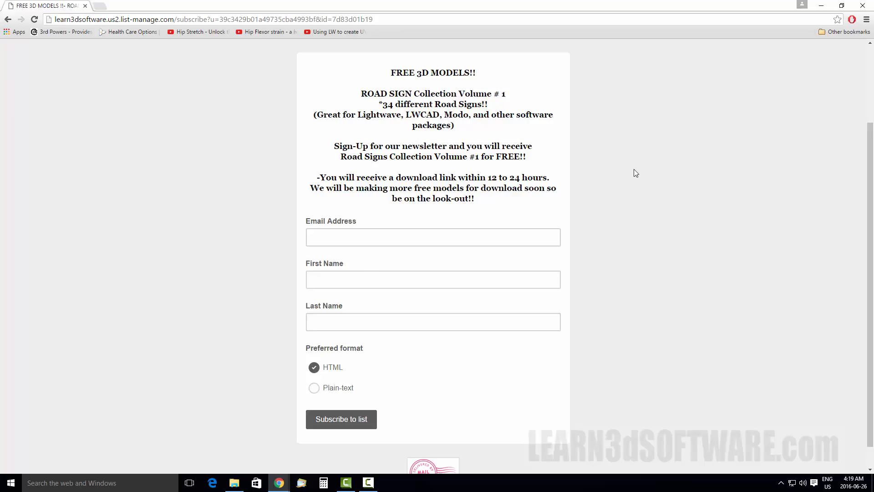
{"action": "mouse_move", "coordinate": [538, 175]}
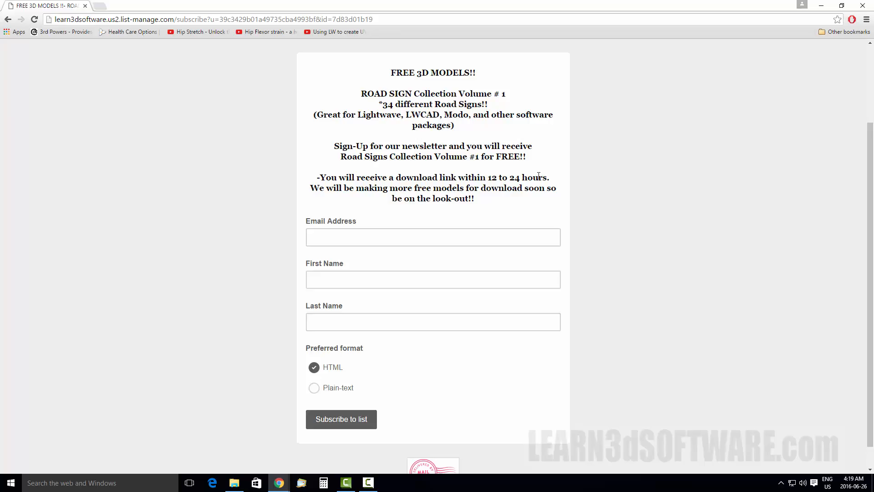
{"action": "mouse_move", "coordinate": [577, 129]}
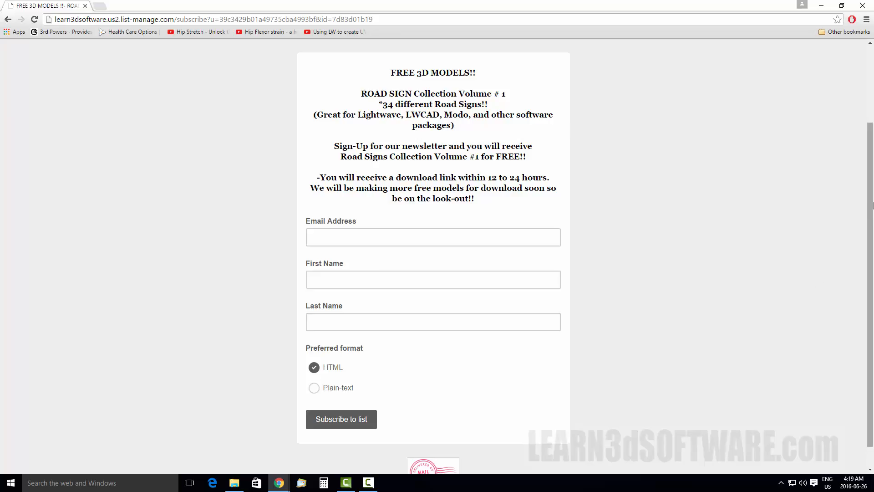
{"action": "left_click", "coordinate": [9, 19]}
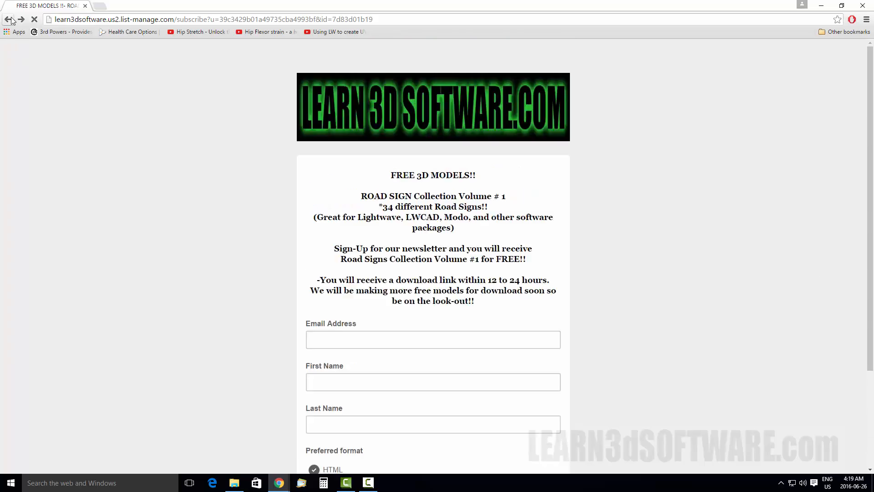
Go back in the browser to window_collections.htm.
{"action": "left_click", "coordinate": [10, 20]}
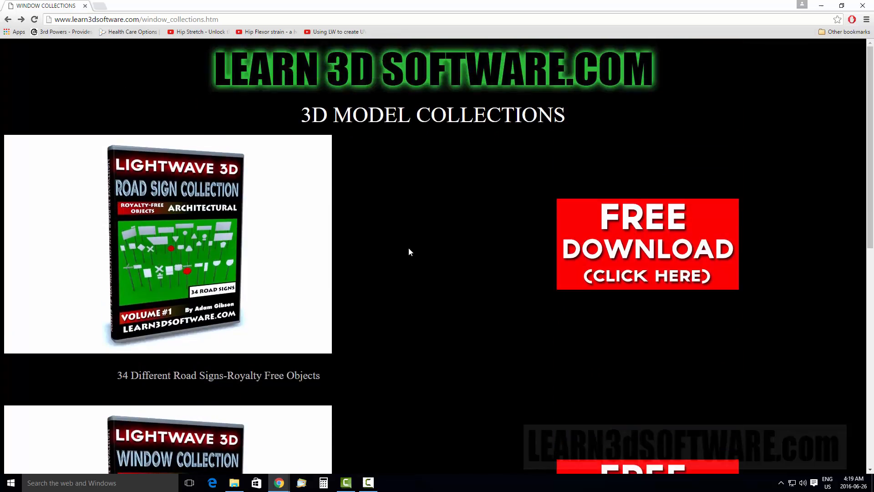
{"action": "mouse_move", "coordinate": [410, 255]}
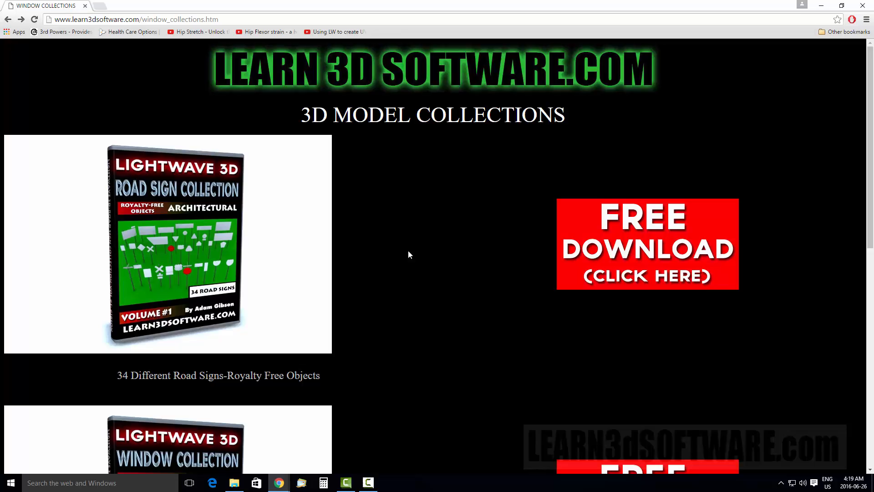
{"action": "mouse_move", "coordinate": [366, 236]}
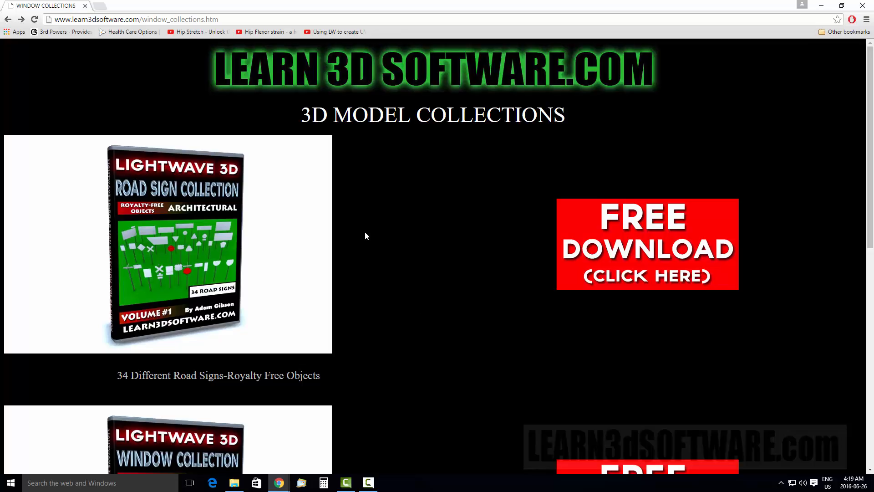
{"action": "mouse_move", "coordinate": [251, 276]}
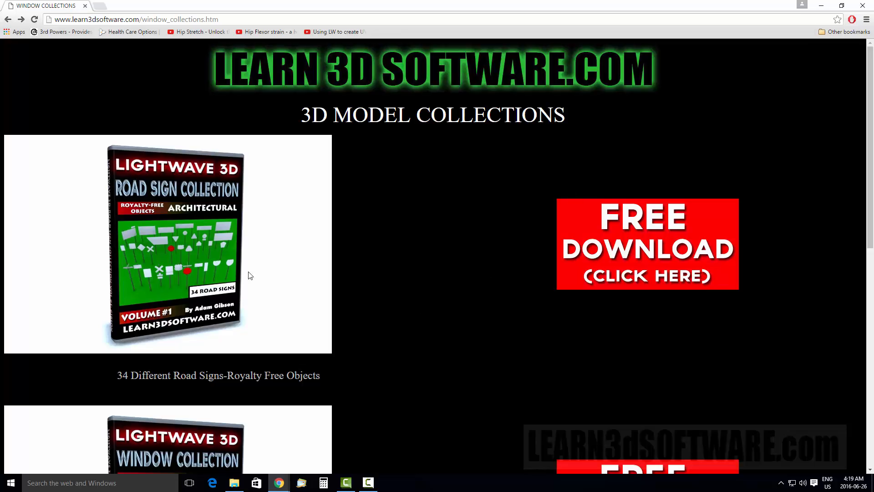
{"action": "mouse_move", "coordinate": [530, 211]}
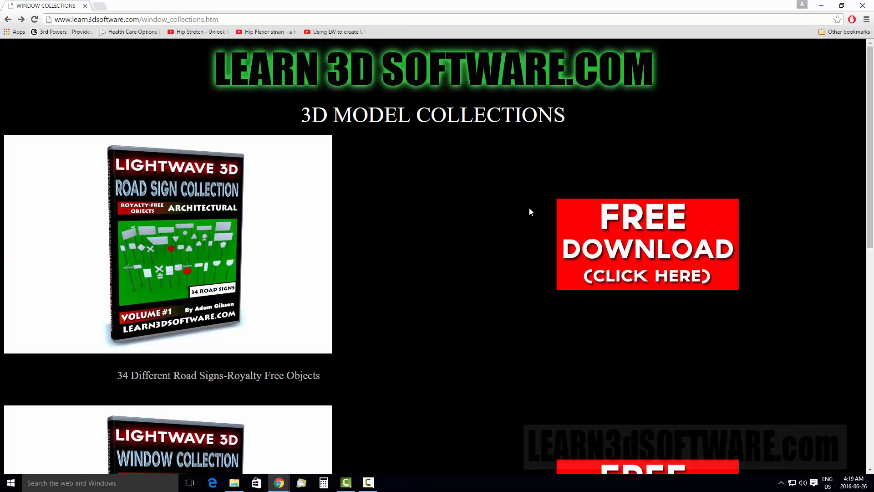
{"action": "mouse_move", "coordinate": [445, 430]}
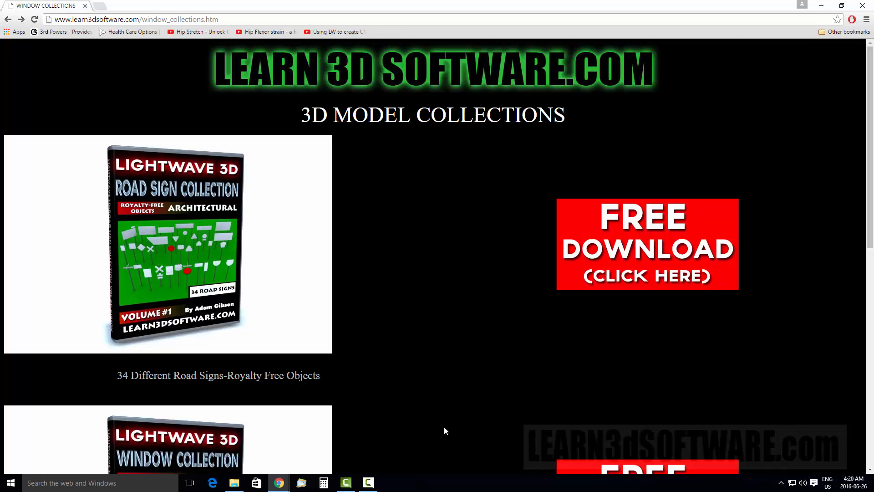